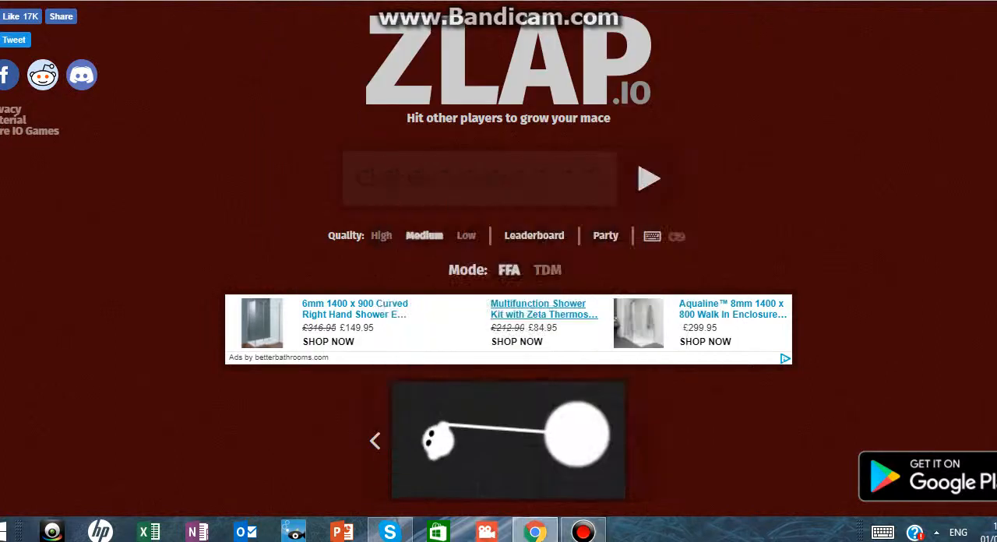
# Step: Enter the player name Slayer_Rich in the nickname box
pyautogui.click(480, 178)
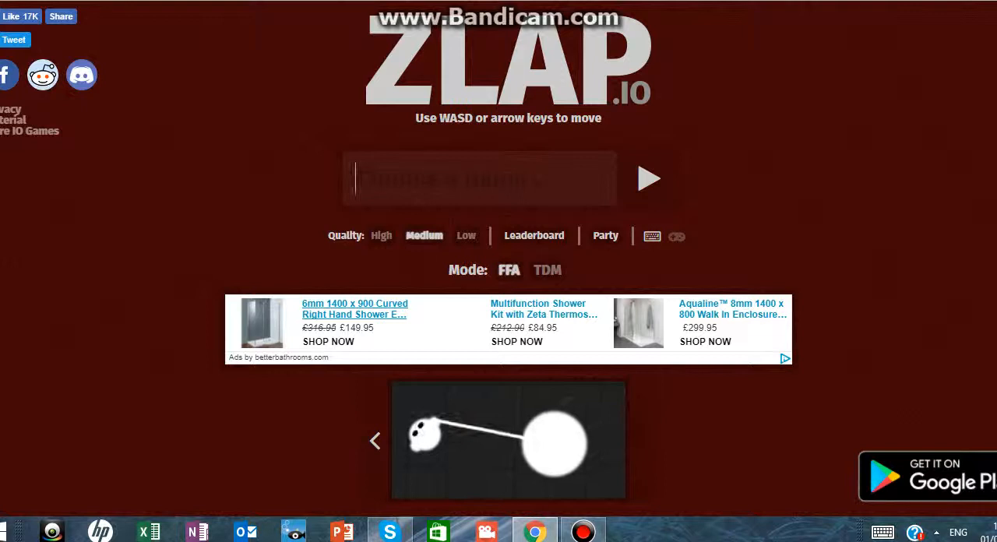
pyautogui.write('Slayer_Rich')
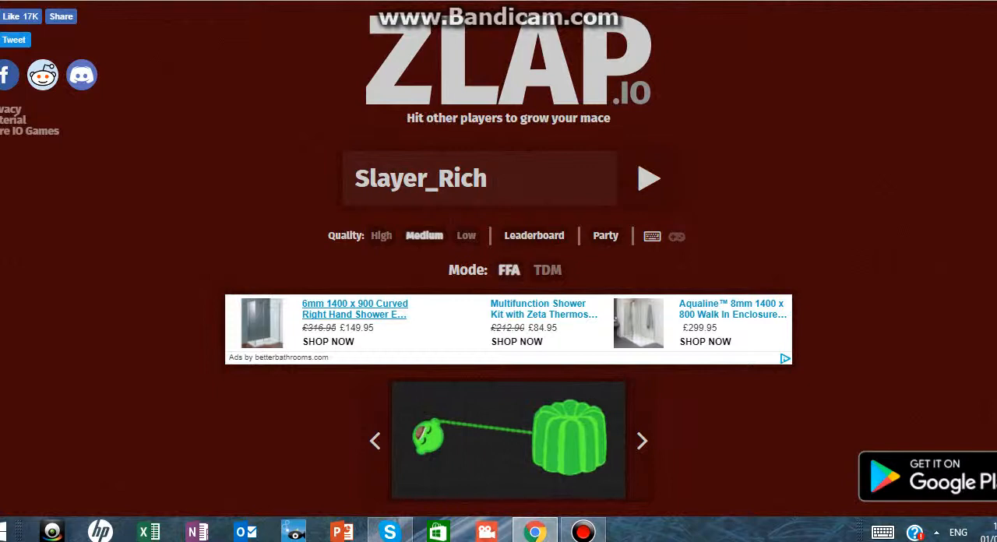
pyautogui.click(648, 178)
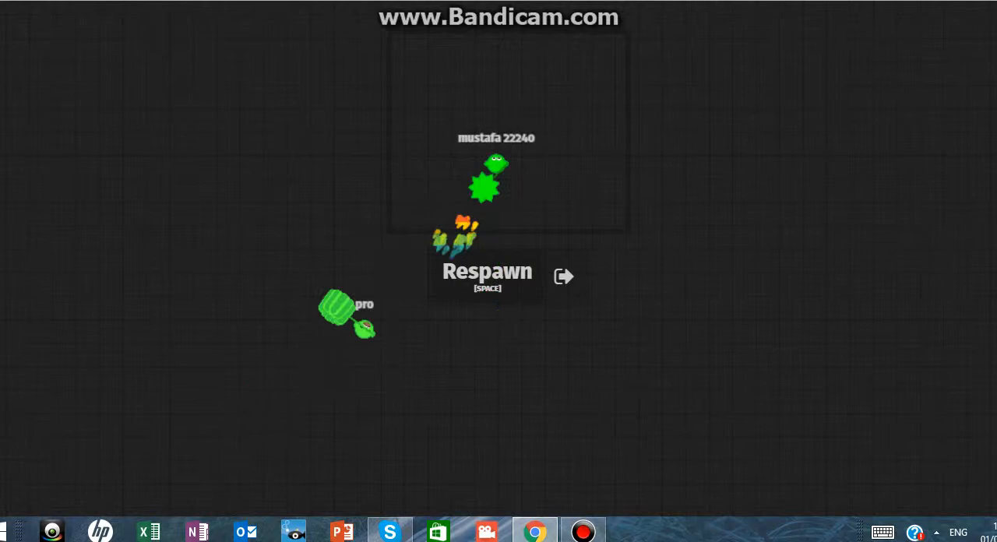
# Step: Respawn from the Respawn prompt to rejoin the FFA round at rank #21
pyautogui.press('space')
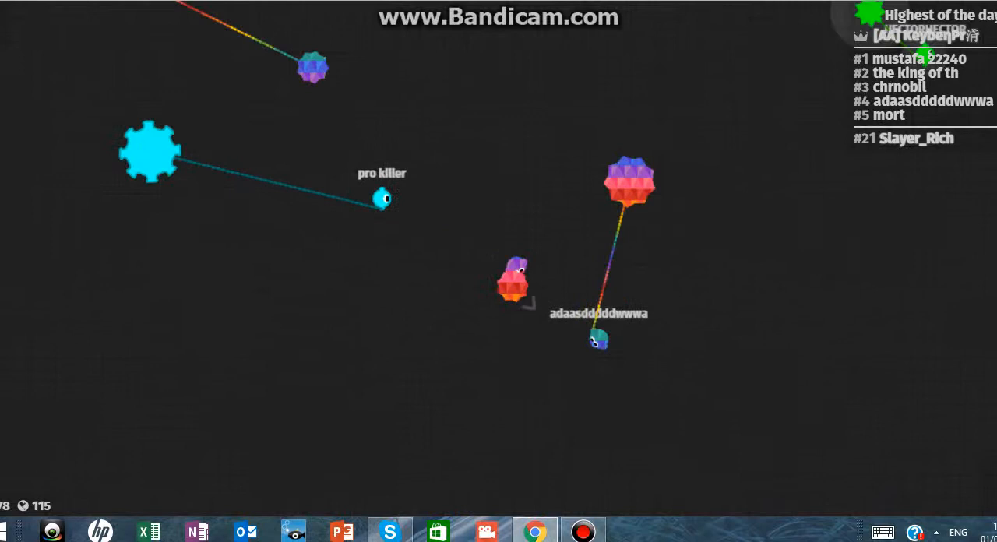